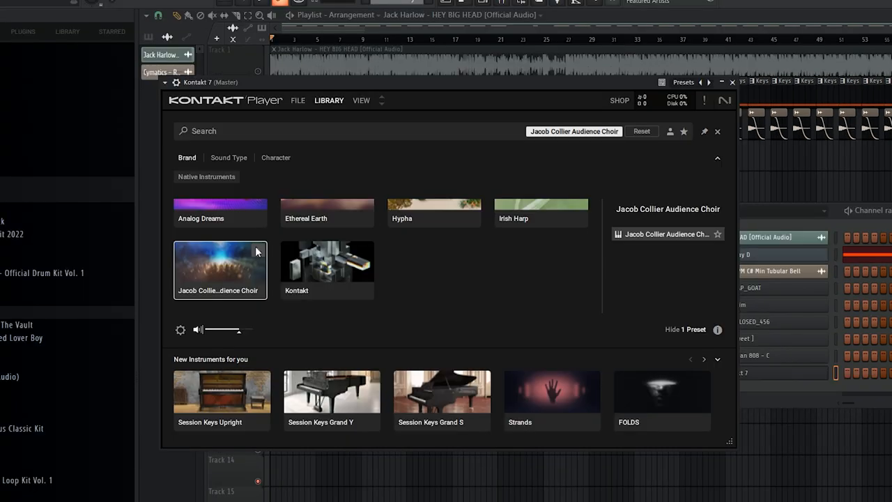
# Step: Load the Jacob Collier Audience Choir tile in Kontakt Player as the choir layer
pyautogui.doubleClick(220, 270)
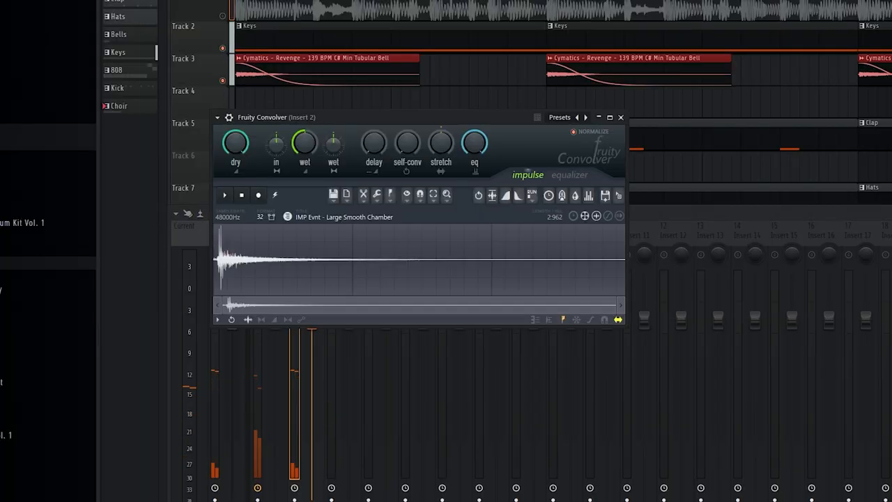
# Step: Scroll the impulse list to pick the Large Smooth Chamber for Fruity Convolver
pyautogui.scroll(-3)
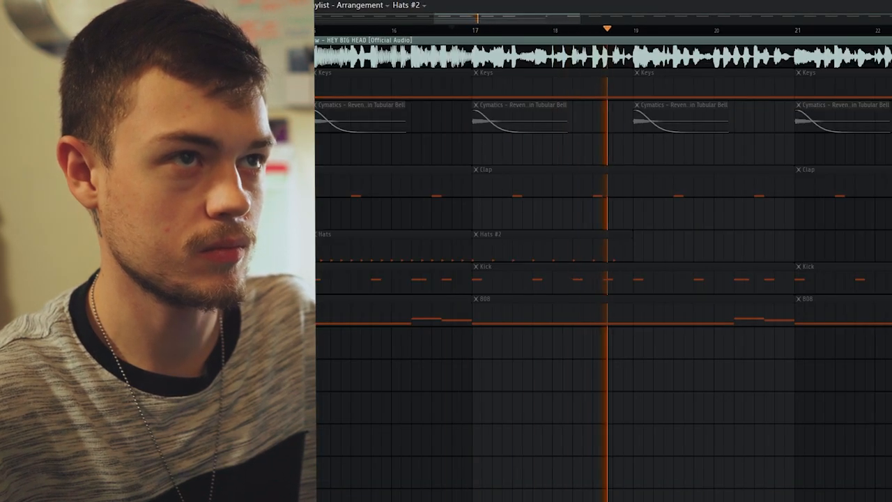
pyautogui.hscroll(3)
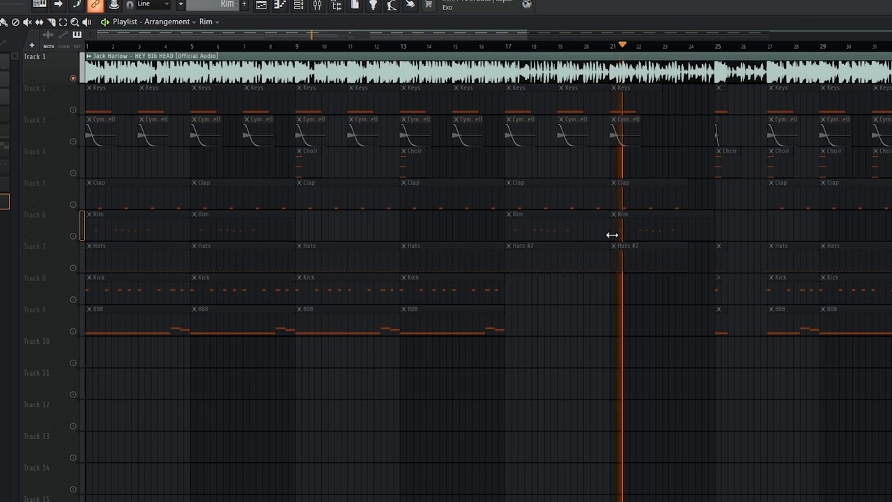
# Step: Start playback of the full keys, choir, clap, rim, hats, kick and 808 arrangement
pyautogui.click(658, 43)
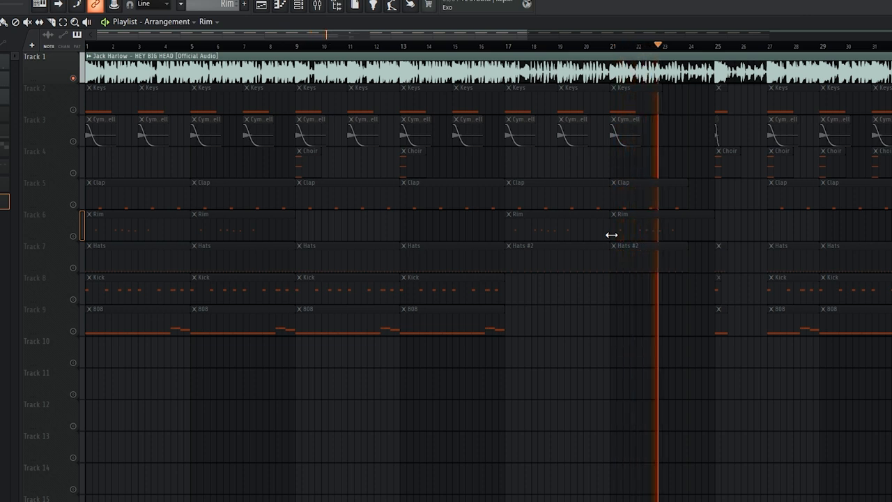